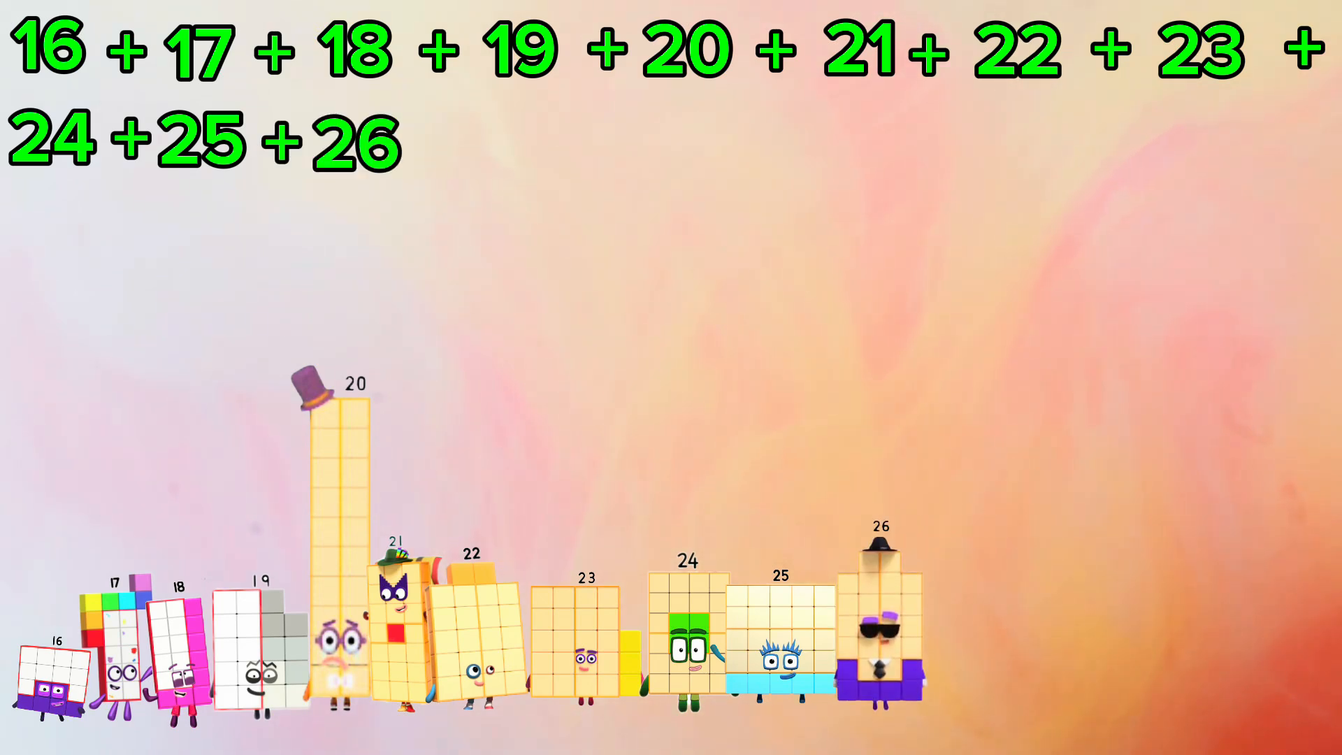
type("+")
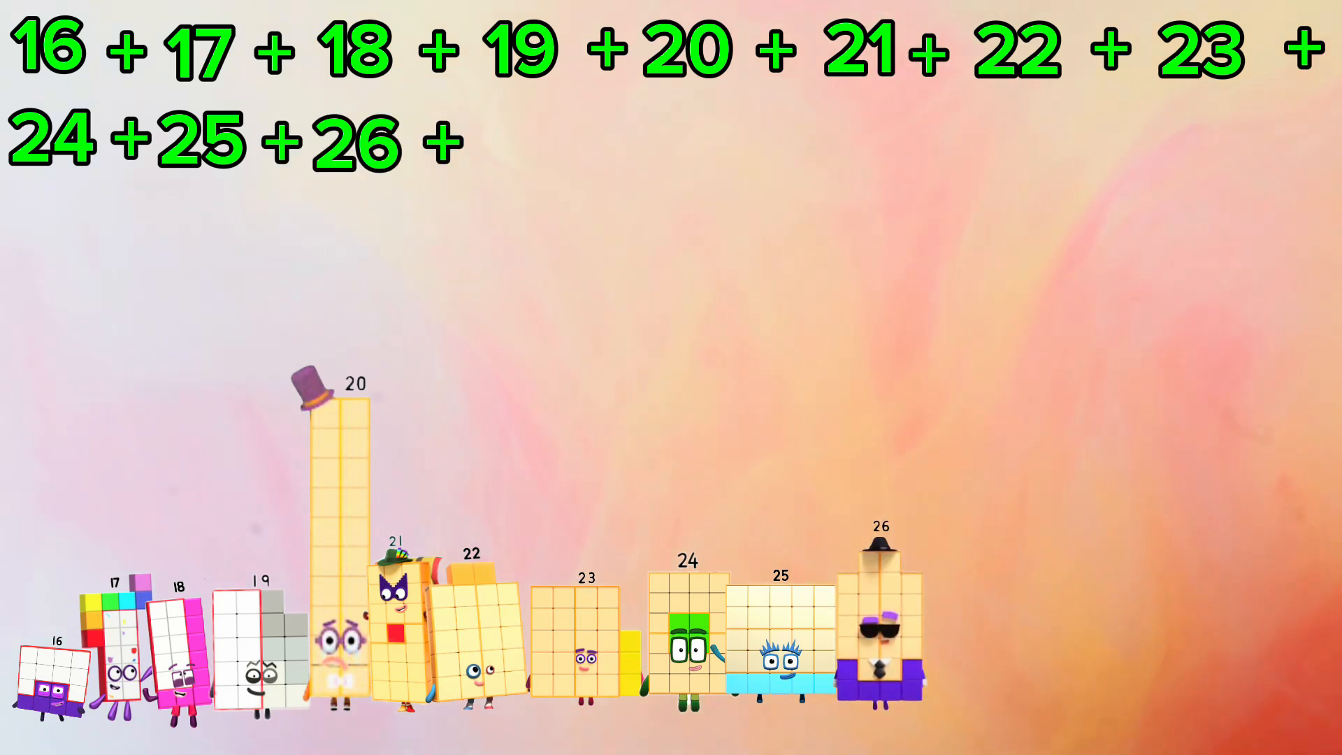